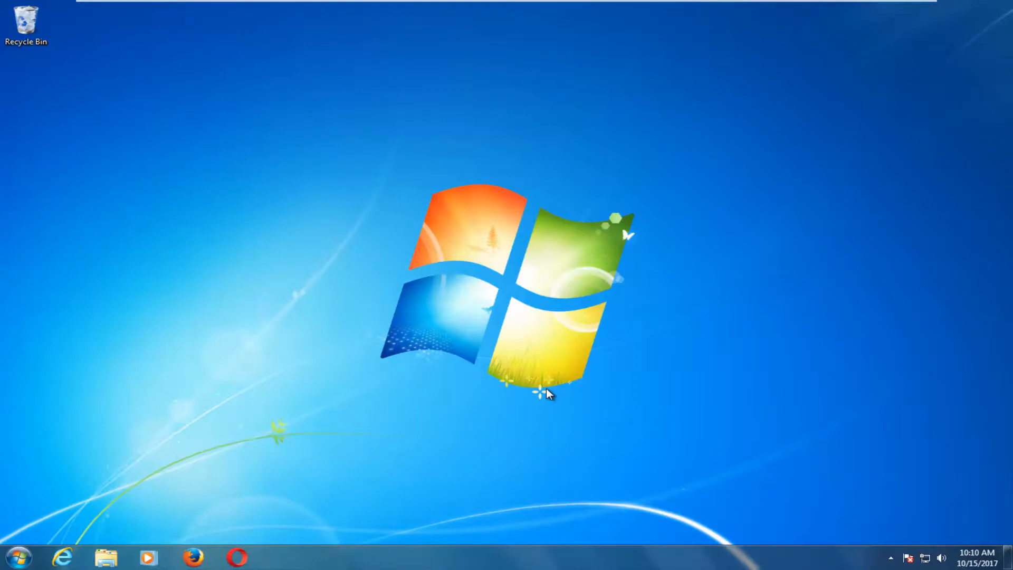
{"action": "mouse_move", "coordinate": [540, 504]}
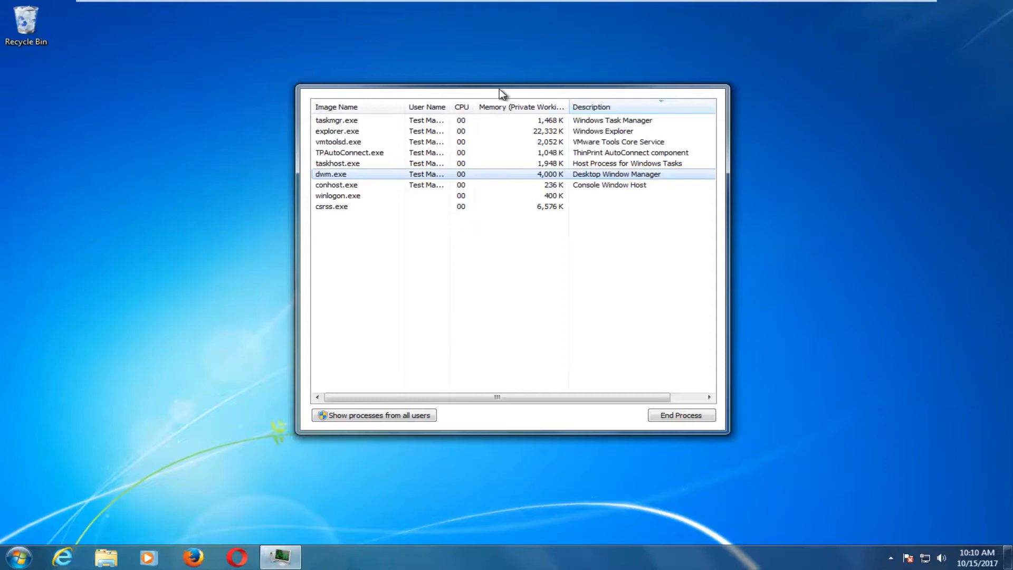
{"action": "mouse_move", "coordinate": [340, 87]}
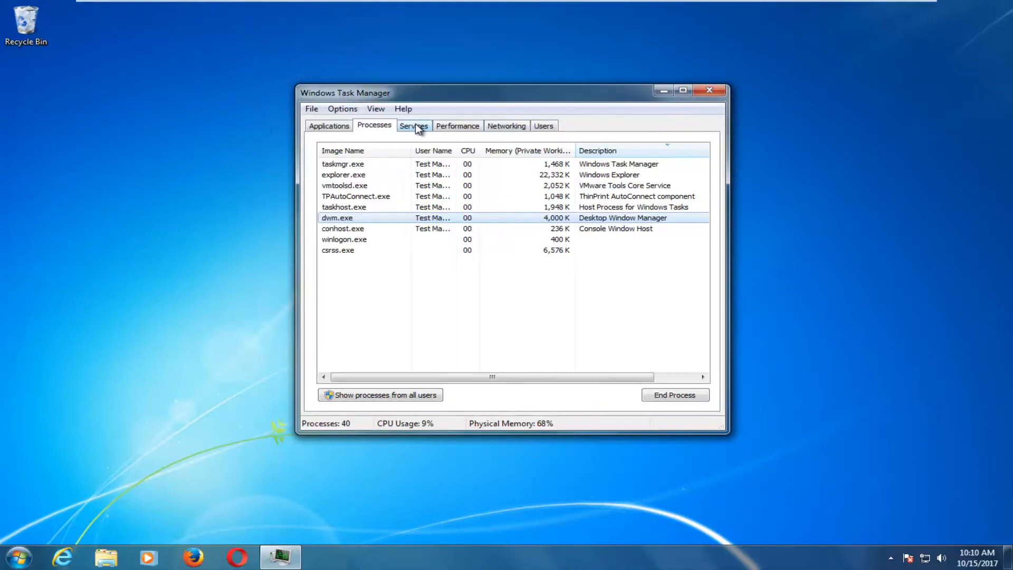
{"action": "mouse_move", "coordinate": [533, 129]}
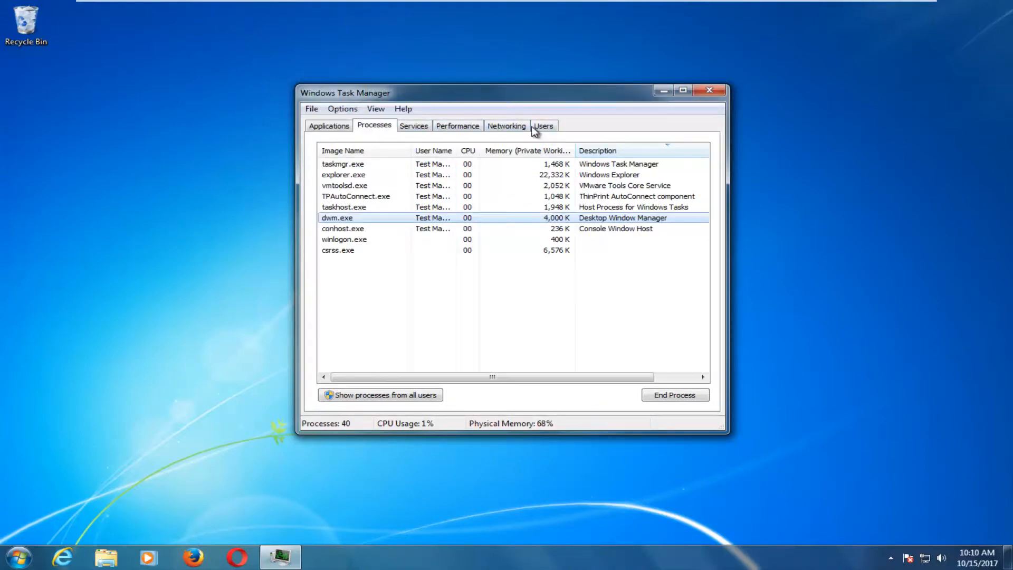
{"action": "mouse_move", "coordinate": [376, 109]}
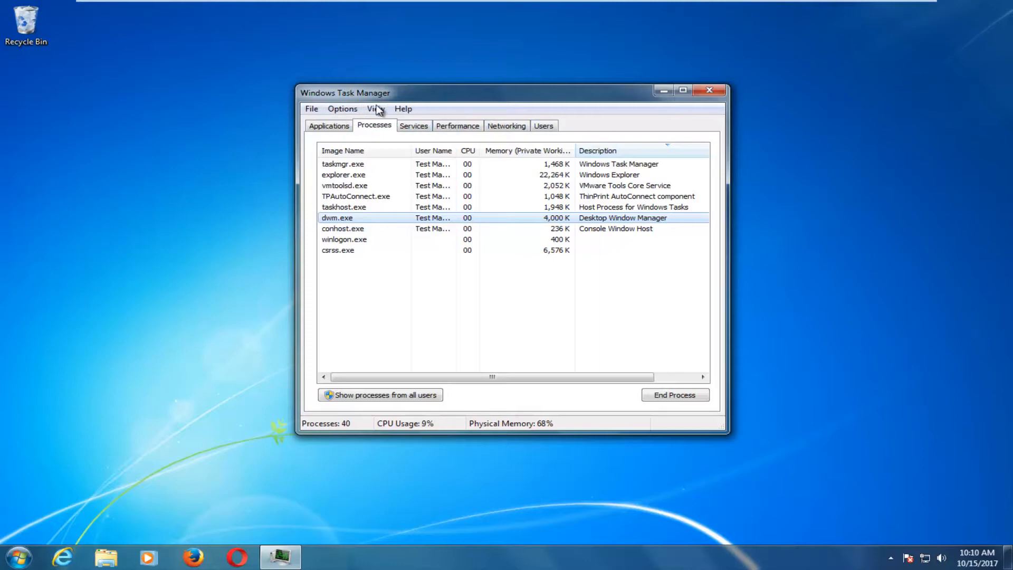
{"action": "mouse_move", "coordinate": [614, 126]}
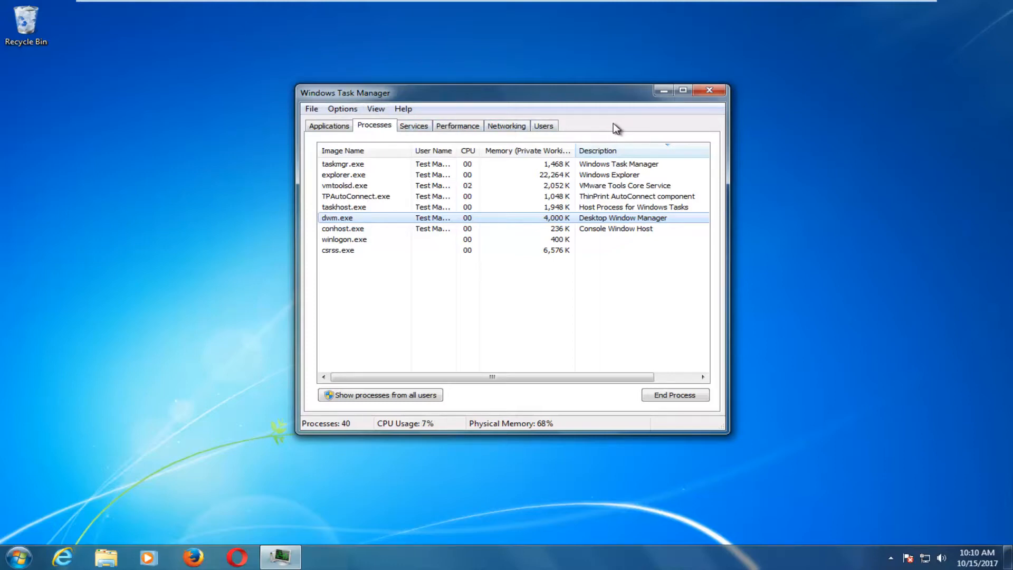